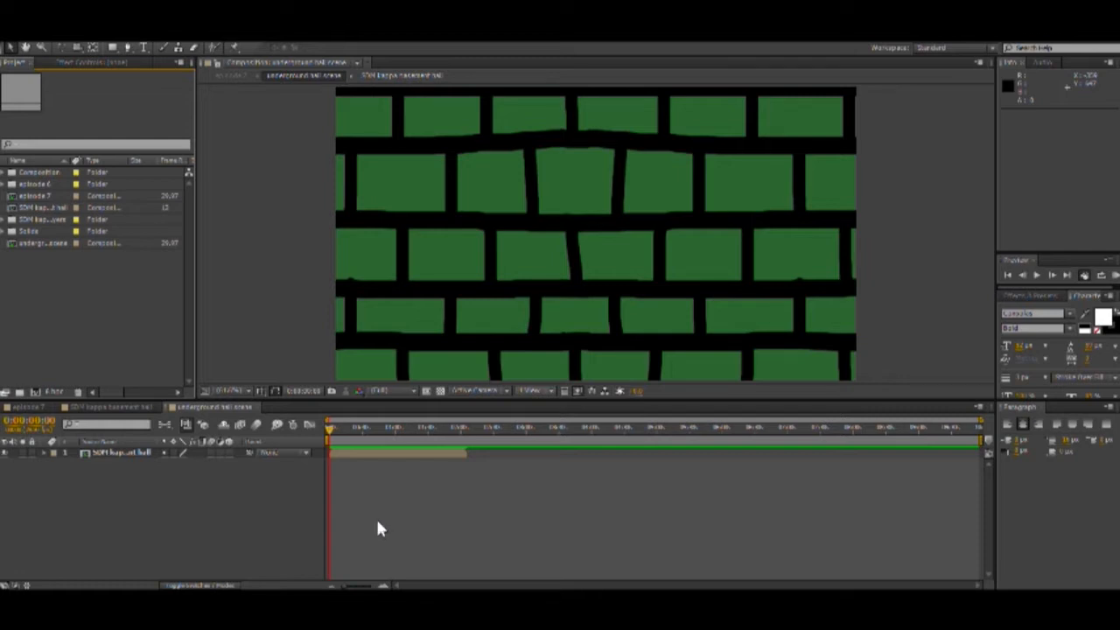
{"action": "mouse_move", "coordinate": [378, 516]}
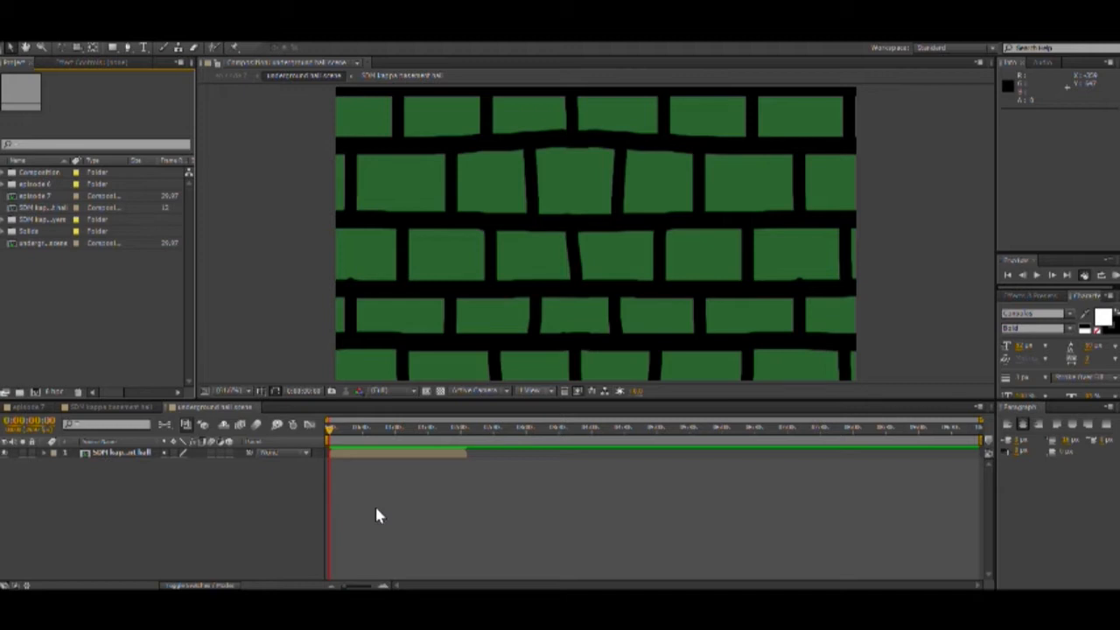
{"action": "mouse_move", "coordinate": [376, 511]}
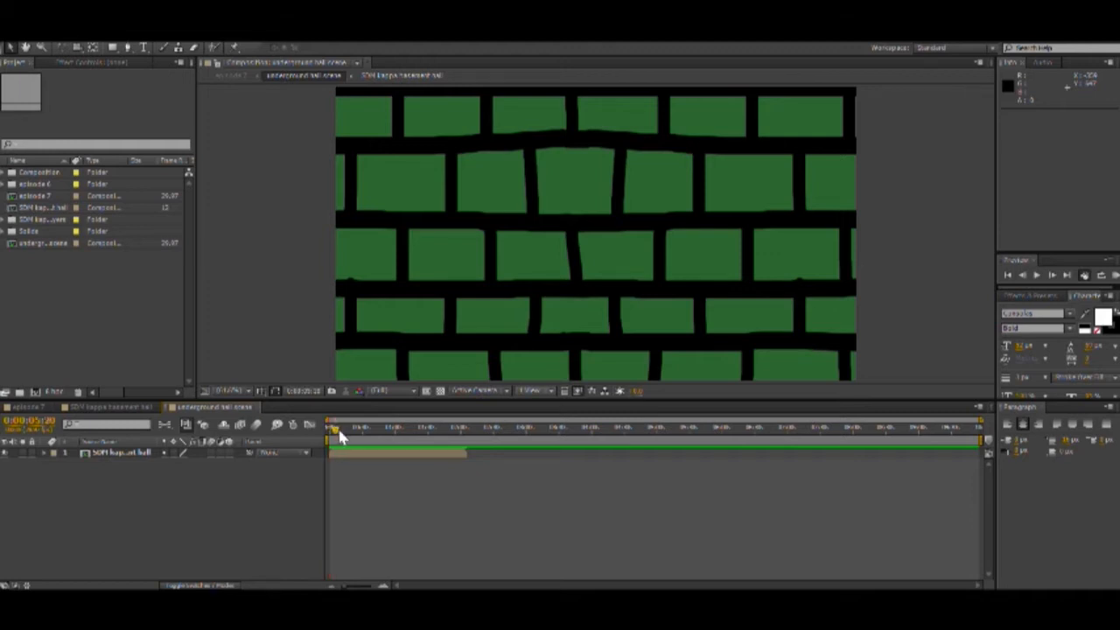
- Bring the episode composition with the brick-walled, green-floored room into view
{"action": "left_click", "coordinate": [330, 427]}
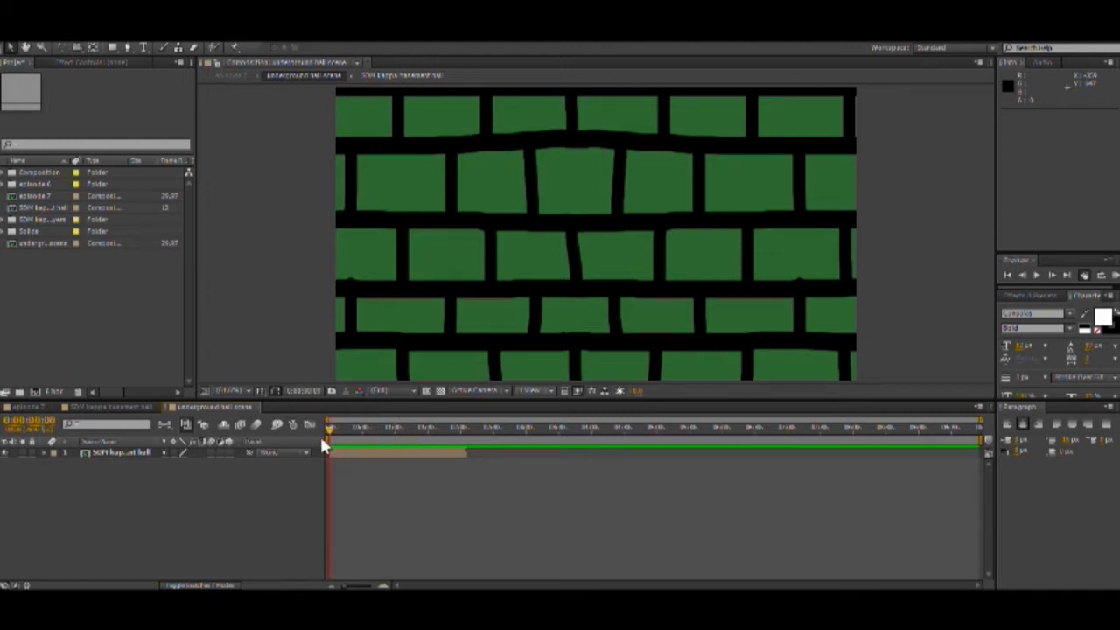
{"action": "left_click", "coordinate": [109, 406]}
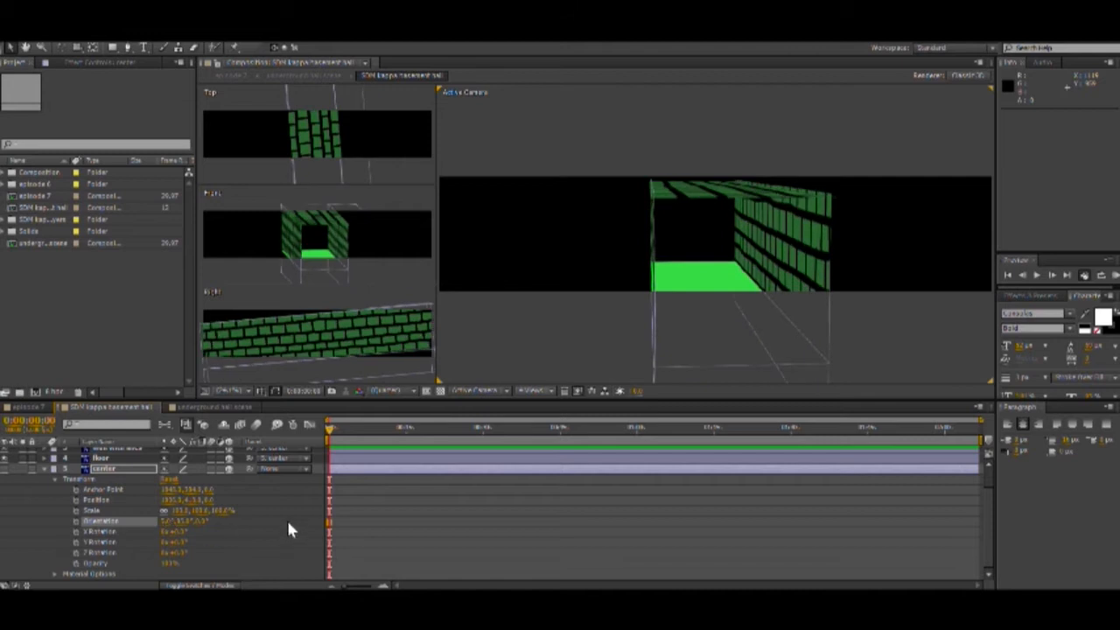
{"action": "mouse_move", "coordinate": [329, 523]}
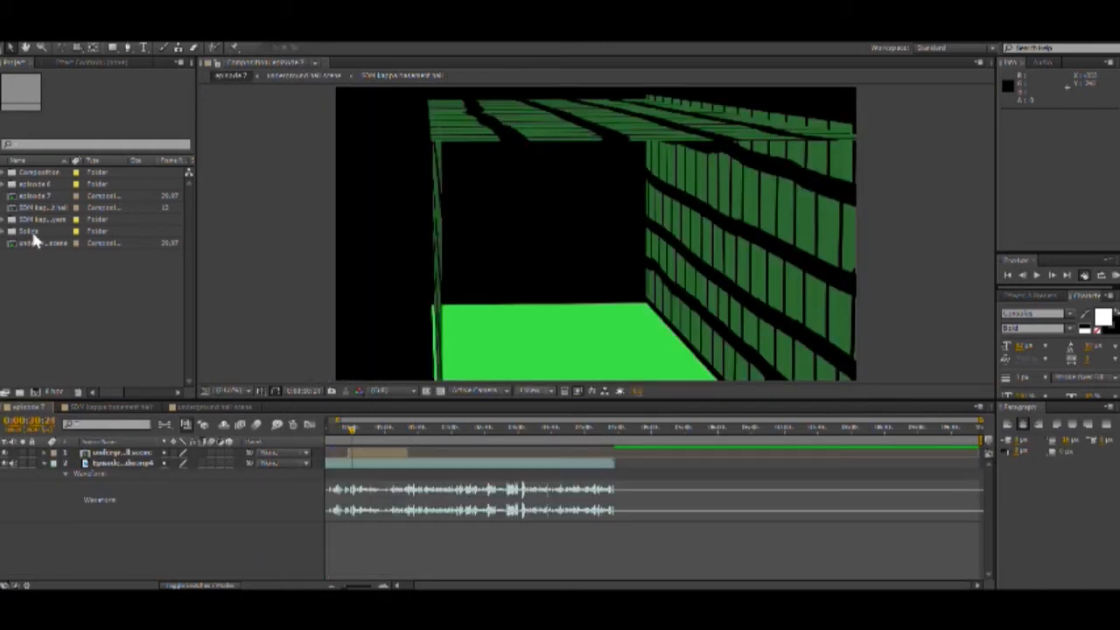
- Show the character composition and scrub its Scale slightly smaller, fine-tuning the size
{"action": "left_click", "coordinate": [7, 184]}
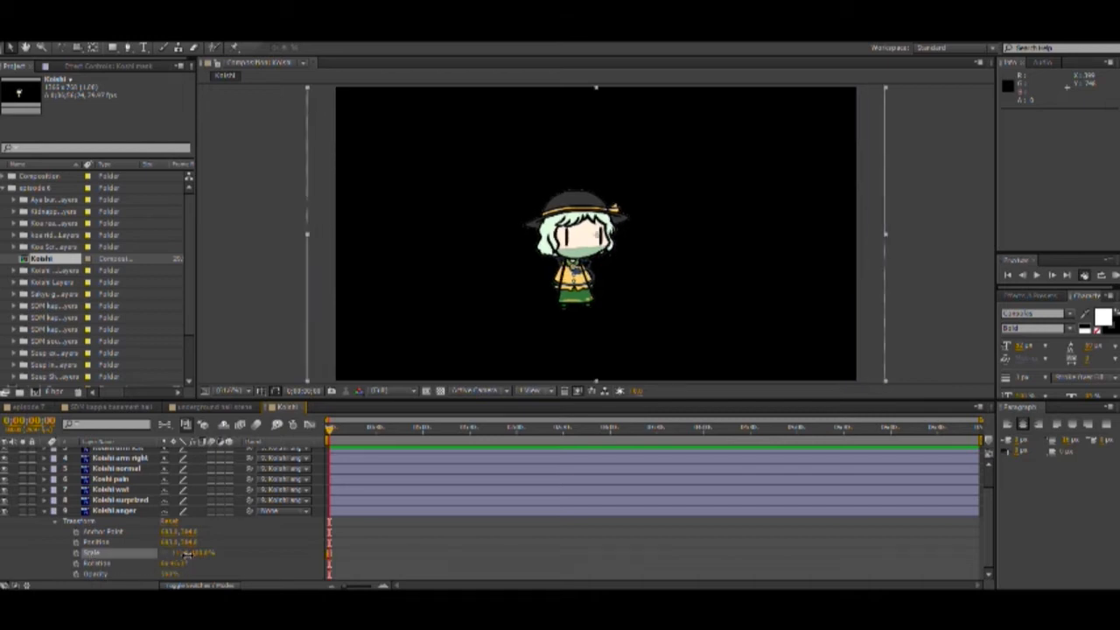
{"action": "left_click_drag", "start_coordinate": [175, 553], "coordinate": [144, 553]}
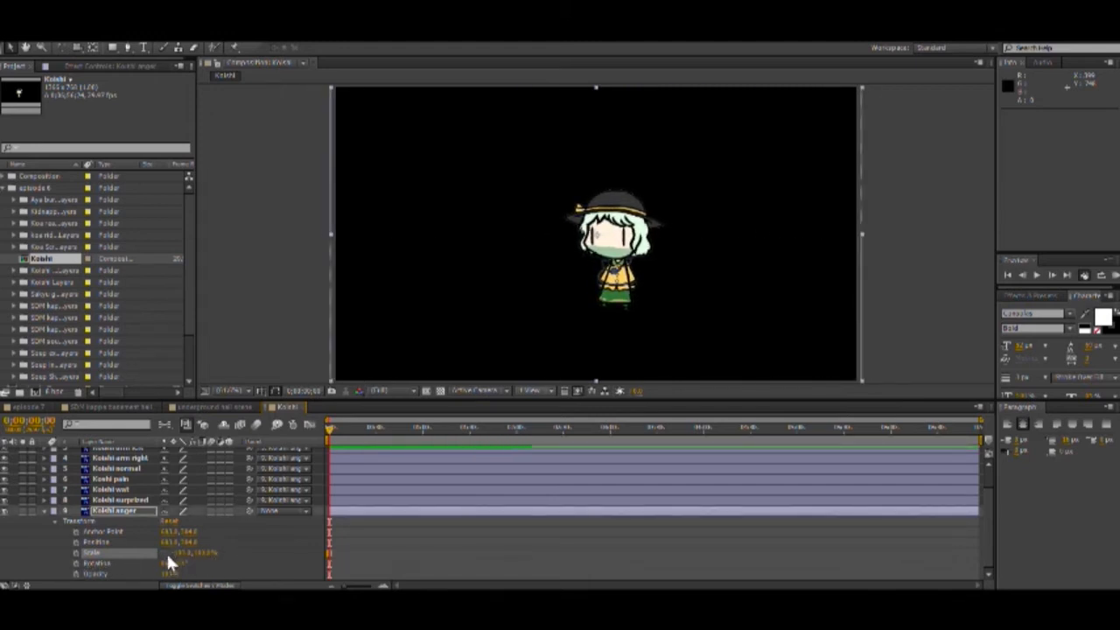
{"action": "left_click_drag", "start_coordinate": [183, 553], "coordinate": [214, 553]}
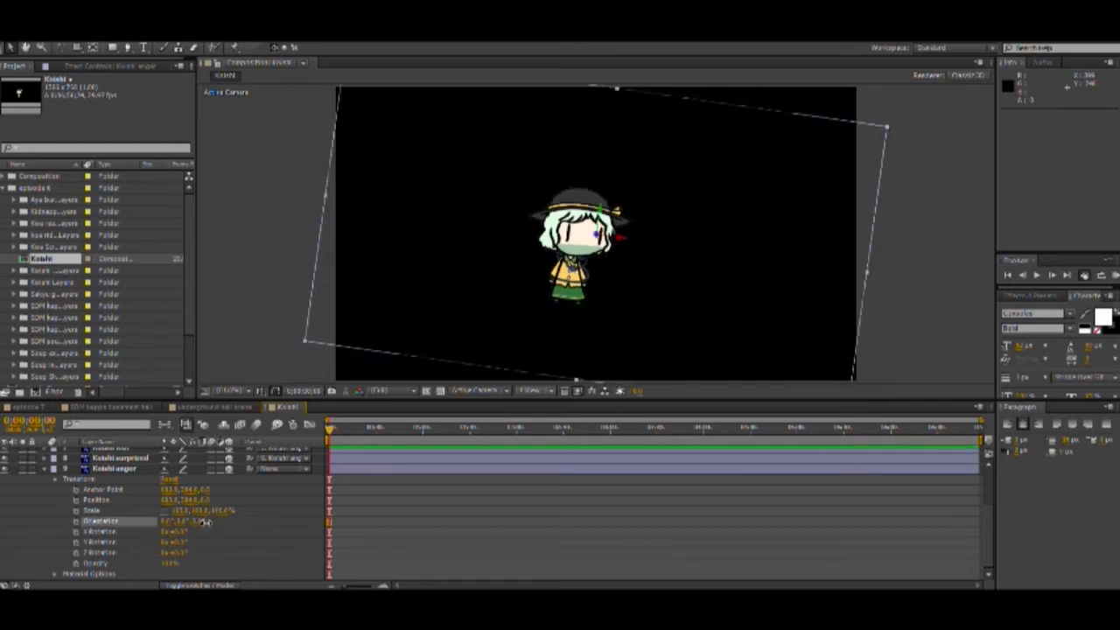
- Tilt the character's 3D layer by scrubbing its Orientation value
{"action": "left_click_drag", "start_coordinate": [207, 521], "coordinate": [184, 524]}
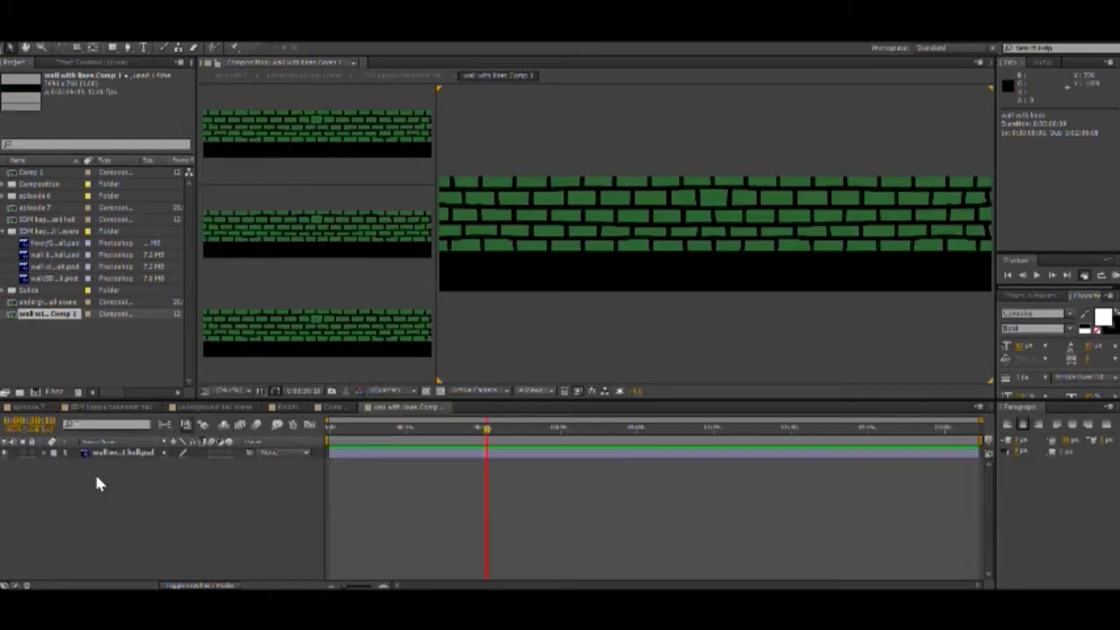
{"action": "mouse_move", "coordinate": [481, 486]}
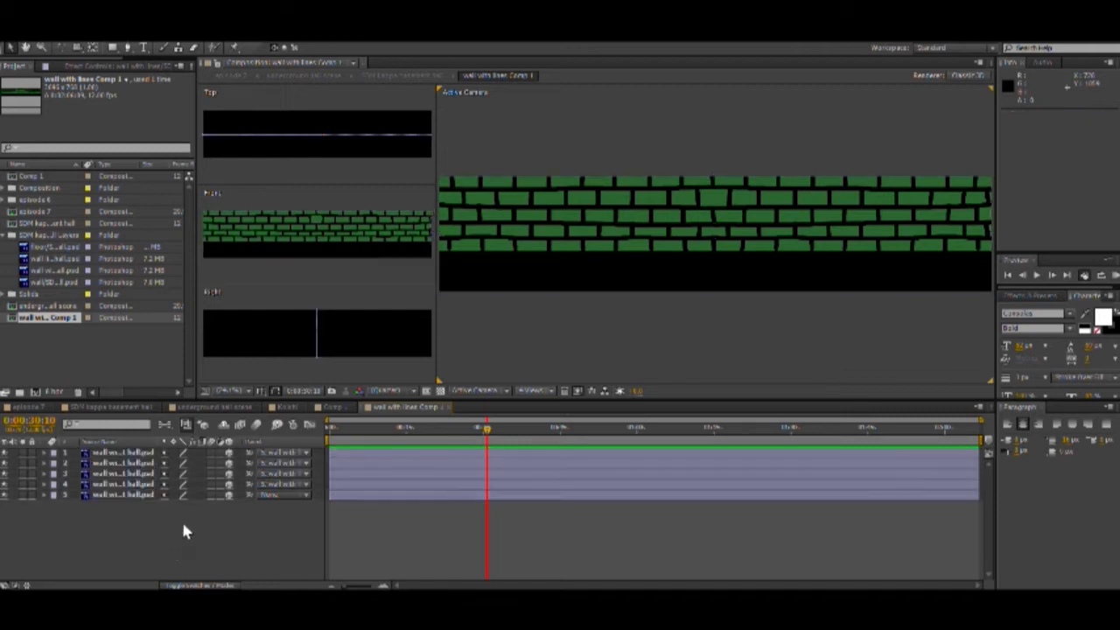
{"action": "mouse_move", "coordinate": [206, 497]}
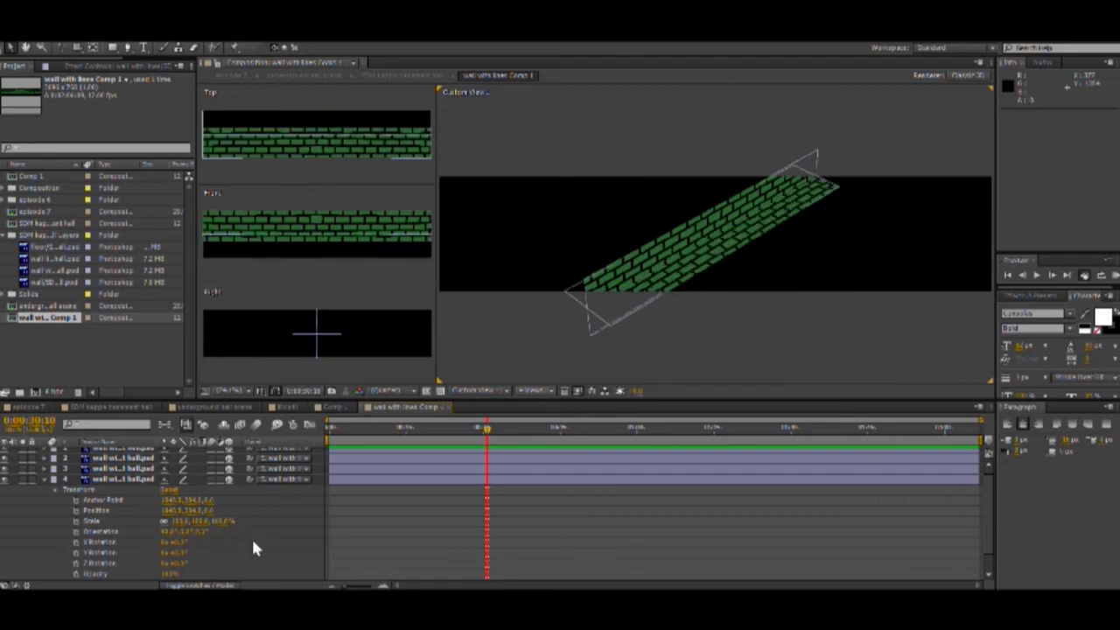
{"action": "mouse_move", "coordinate": [292, 546]}
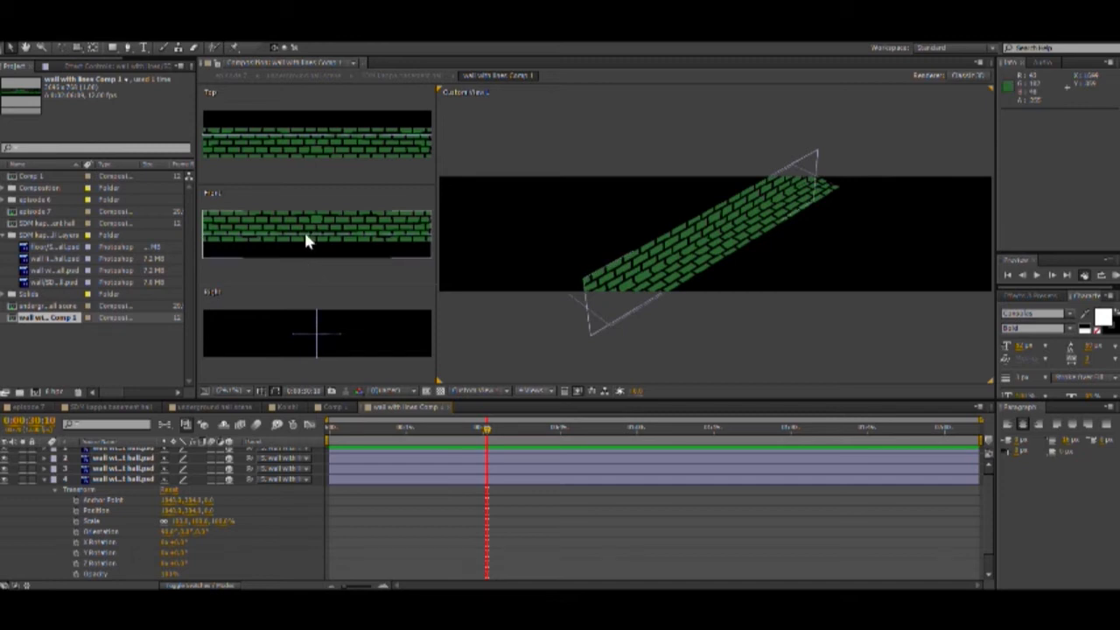
- Adjust a brick-wall layer's transform so the copies line up as a corridor box
{"action": "left_click", "coordinate": [122, 469]}
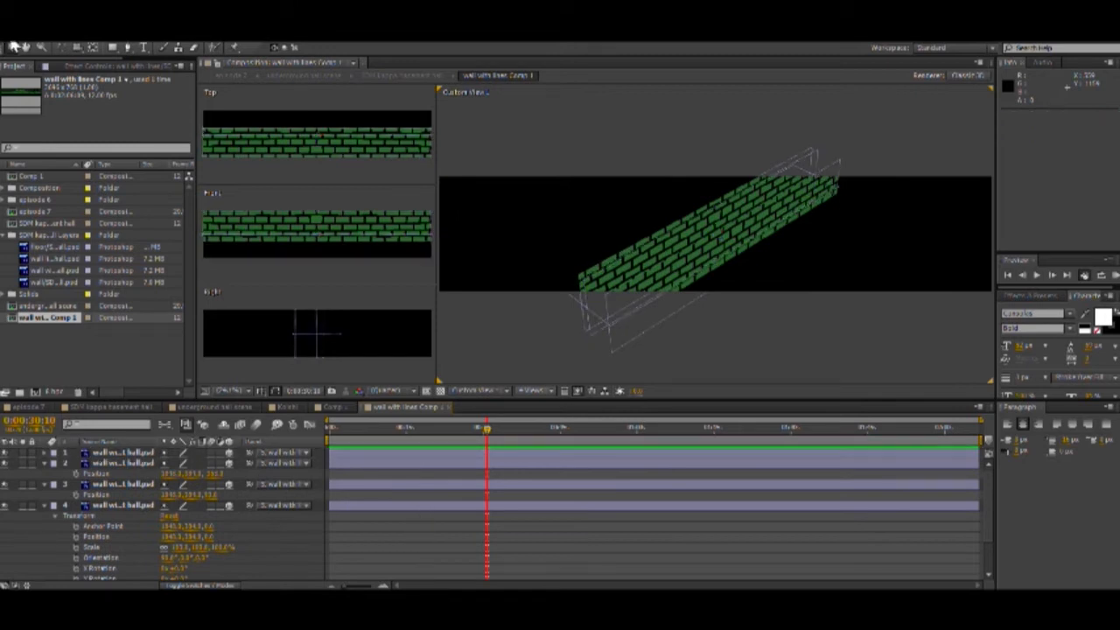
{"action": "mouse_move", "coordinate": [166, 81]}
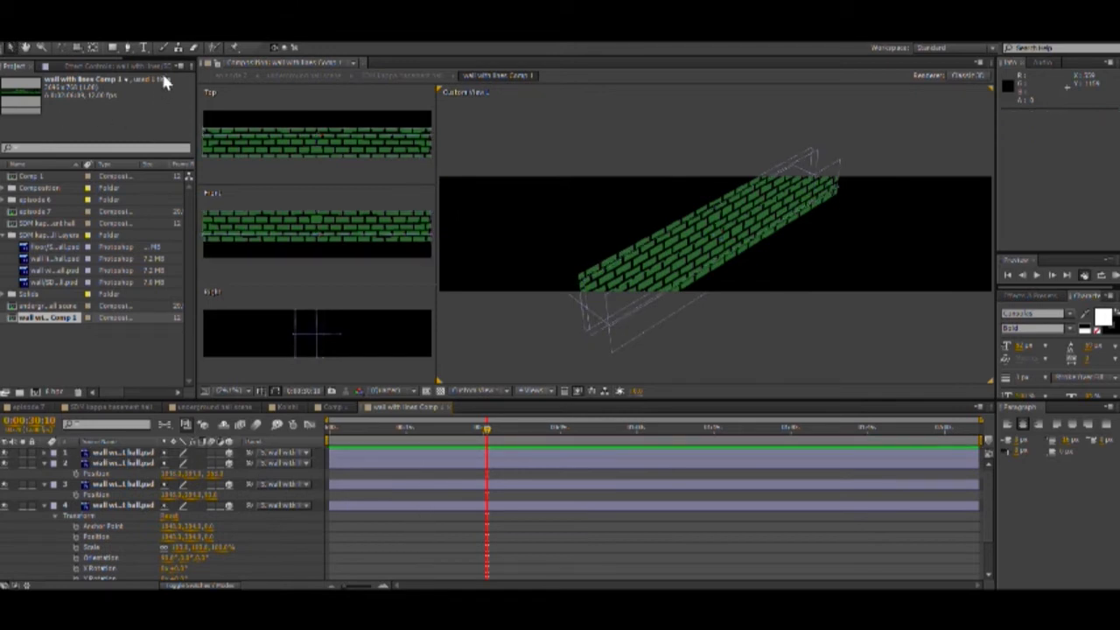
{"action": "mouse_move", "coordinate": [346, 95]}
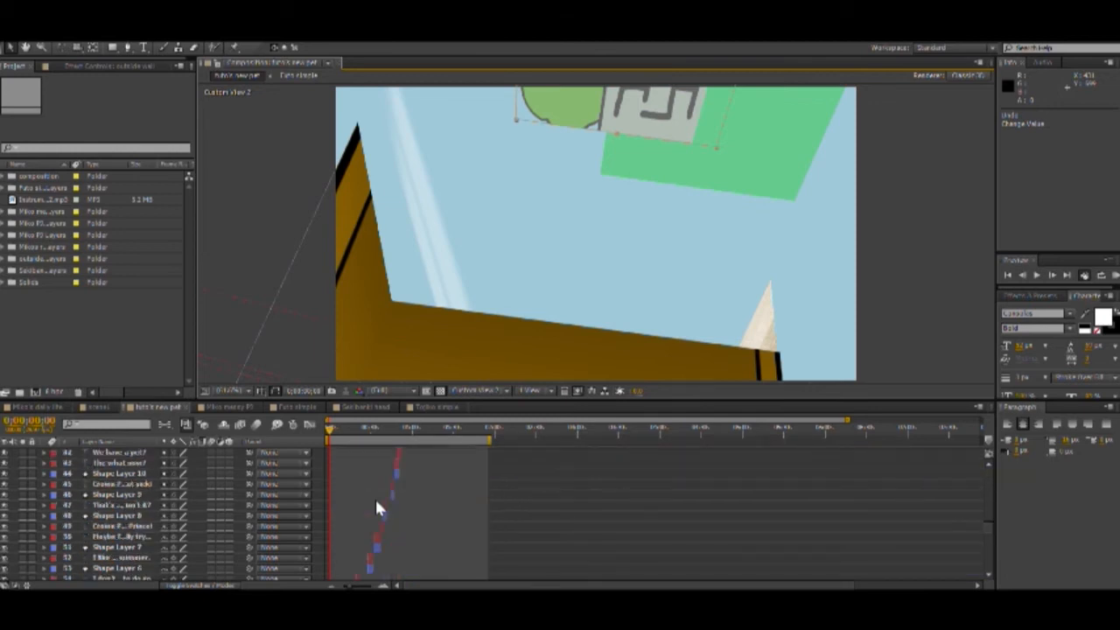
- Expand one of the room's image layers in the Timeline to reveal its properties
{"action": "scroll", "scroll_direction": "down", "scroll_amount": 3}
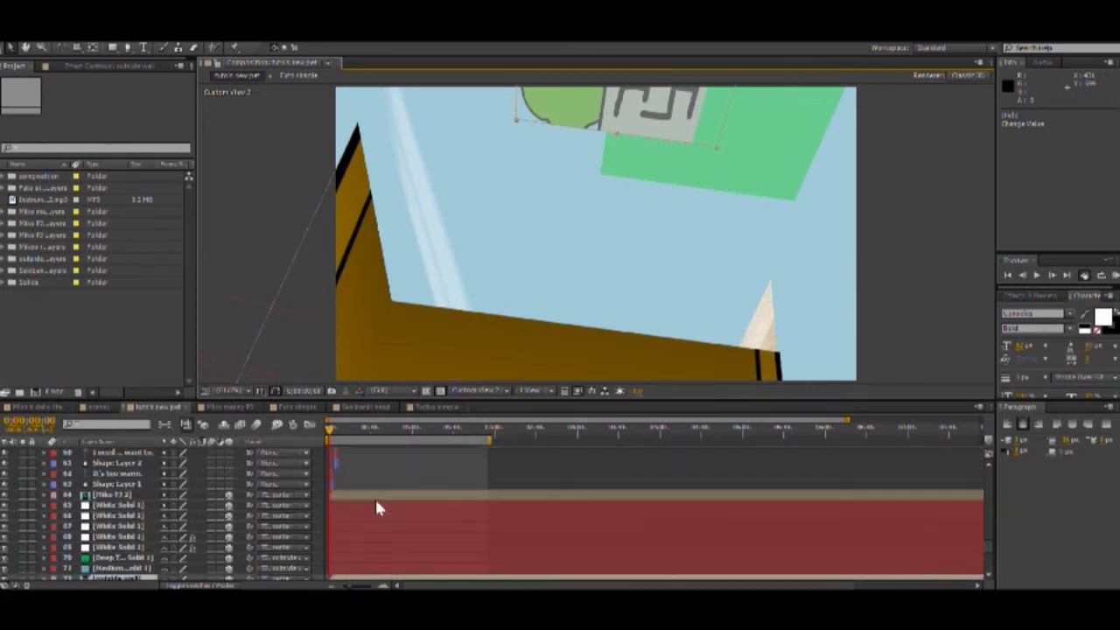
{"action": "mouse_move", "coordinate": [288, 511]}
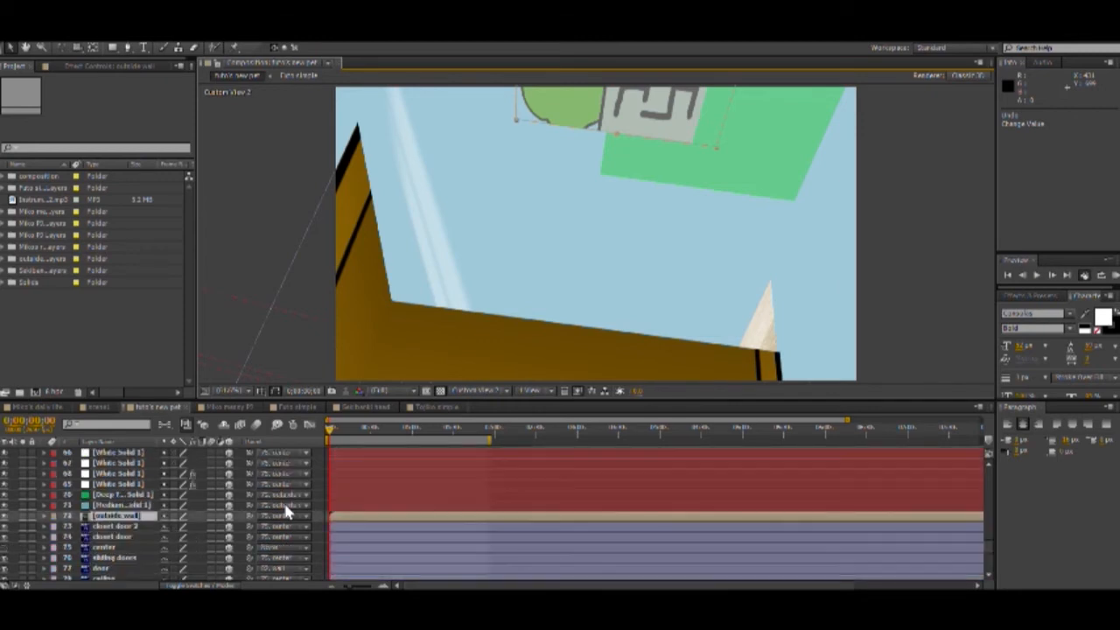
{"action": "scroll", "scroll_direction": "down", "scroll_amount": 3}
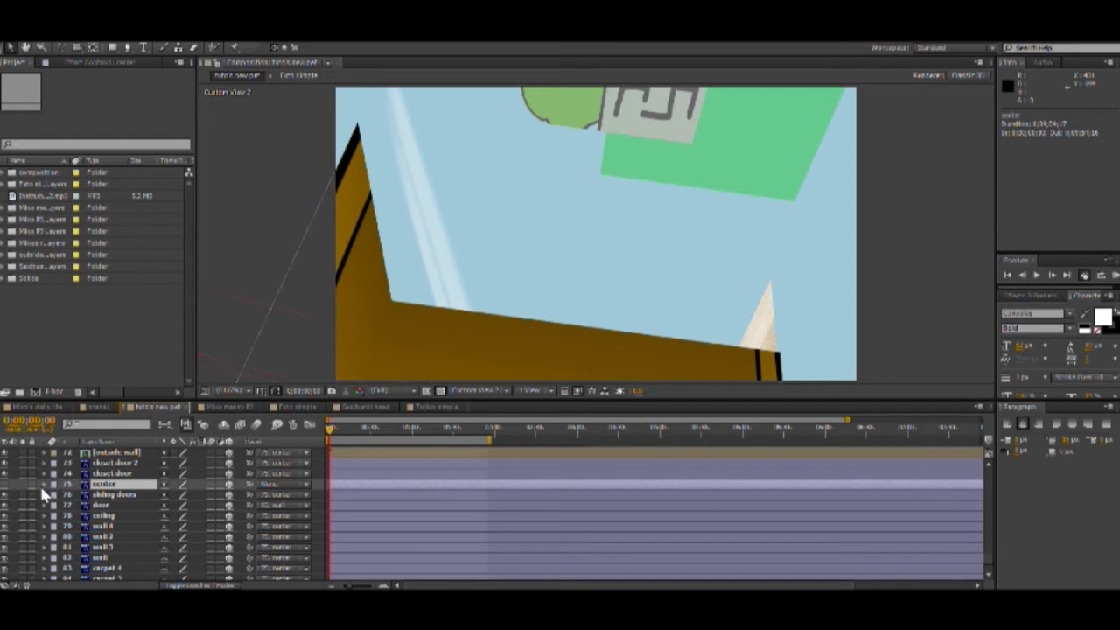
{"action": "left_click", "coordinate": [42, 483]}
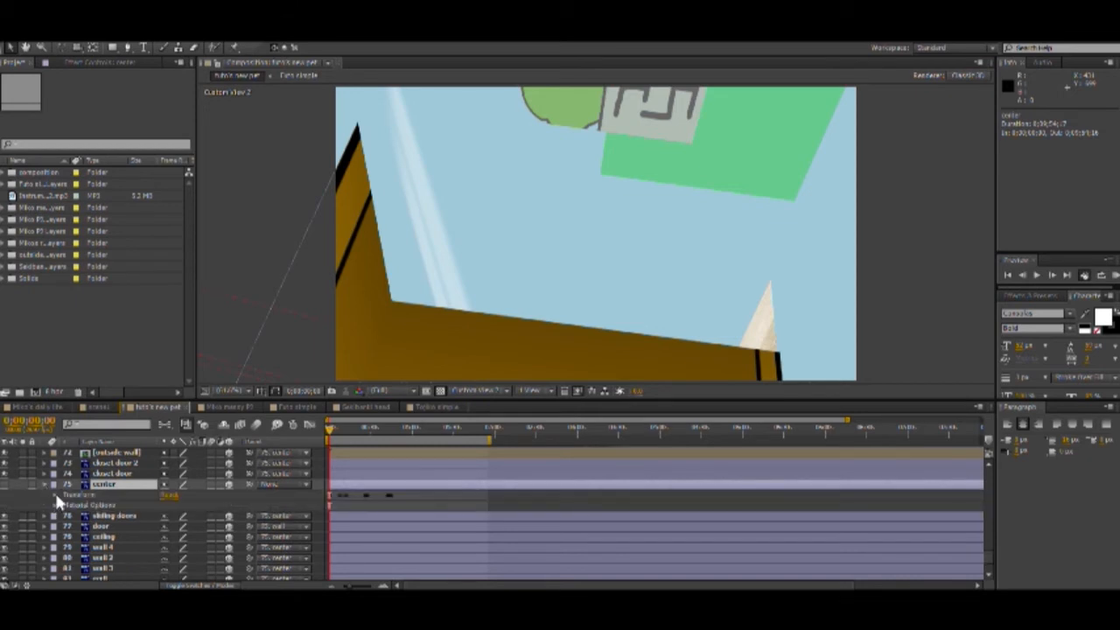
- Collapse the layer so the room shows through the active camera with closet doors and carpet
{"action": "left_click", "coordinate": [42, 497]}
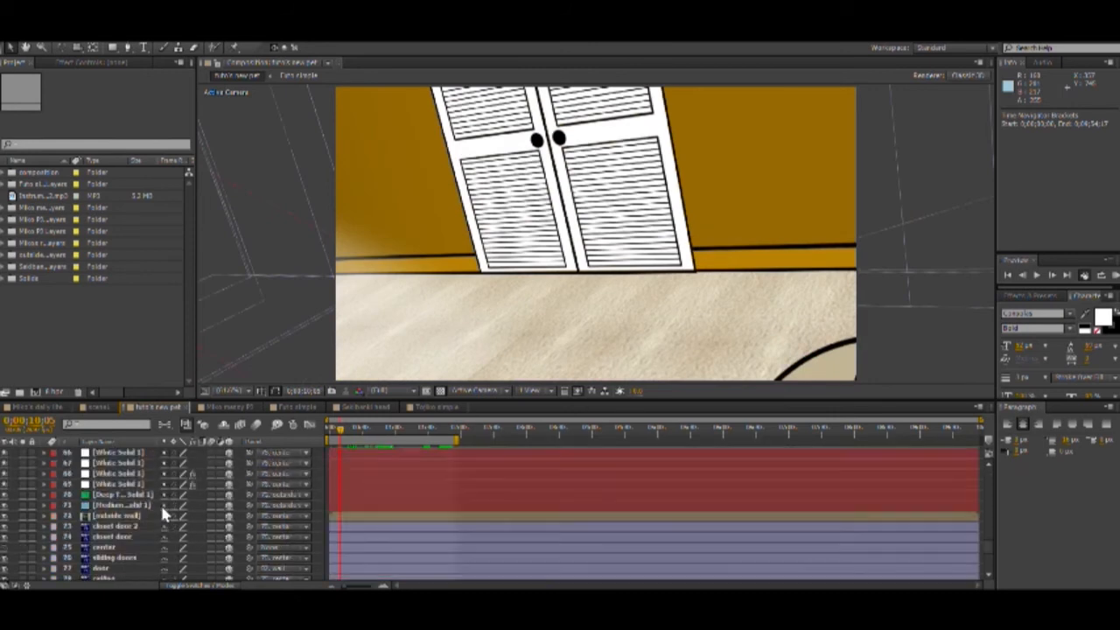
- Twirl open a room layer's Transform group showing Position, Scale, Orientation and Rotation keyframes
{"action": "scroll", "scroll_direction": "down", "scroll_amount": 3}
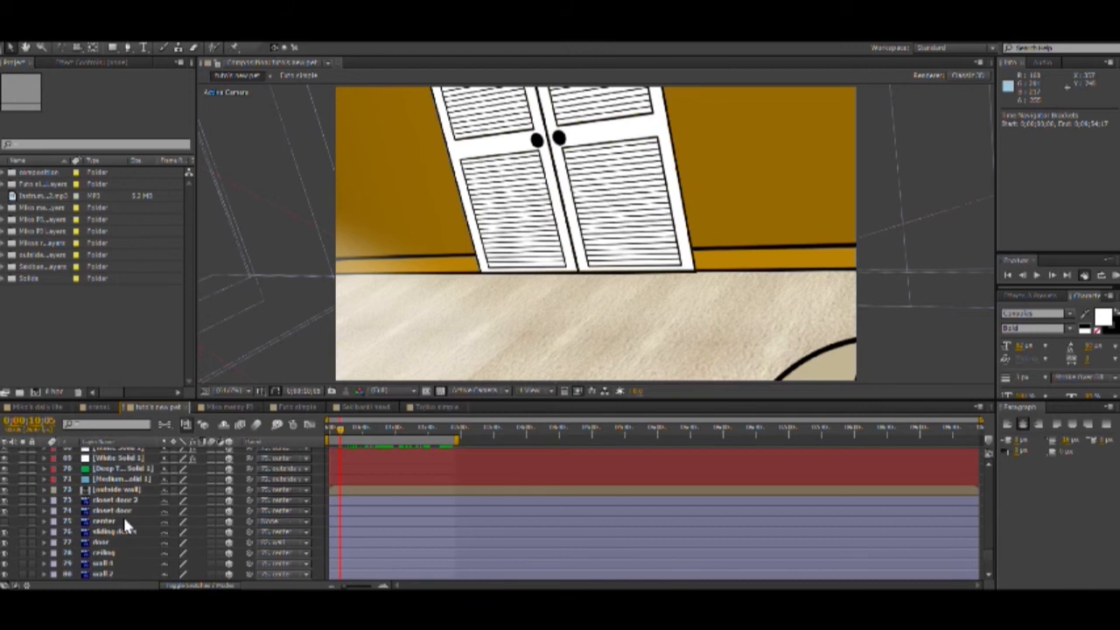
{"action": "left_click", "coordinate": [105, 522]}
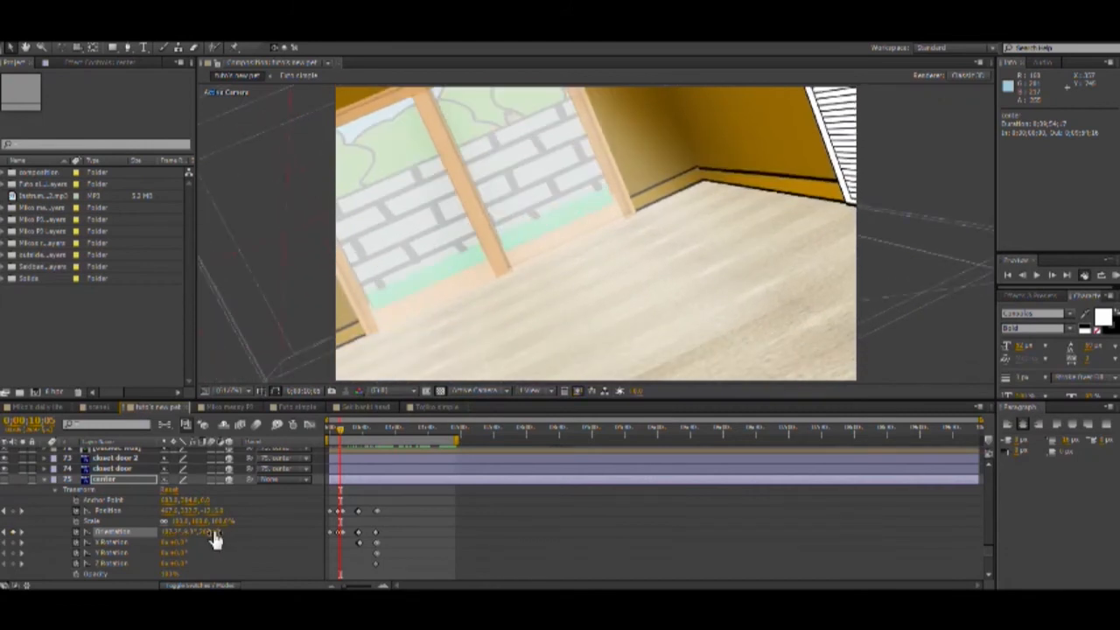
- Scrub the layer's Orientation so the room turns and tilts toward the yellow wall panel
{"action": "left_click_drag", "start_coordinate": [184, 532], "coordinate": [231, 533]}
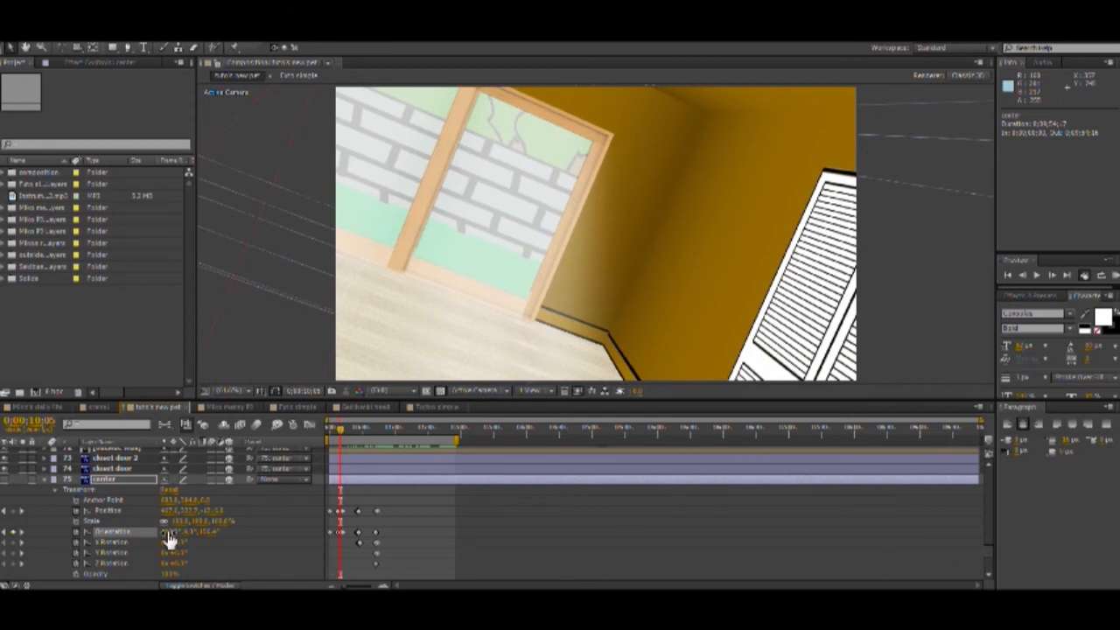
{"action": "left_click_drag", "start_coordinate": [175, 531], "coordinate": [157, 532]}
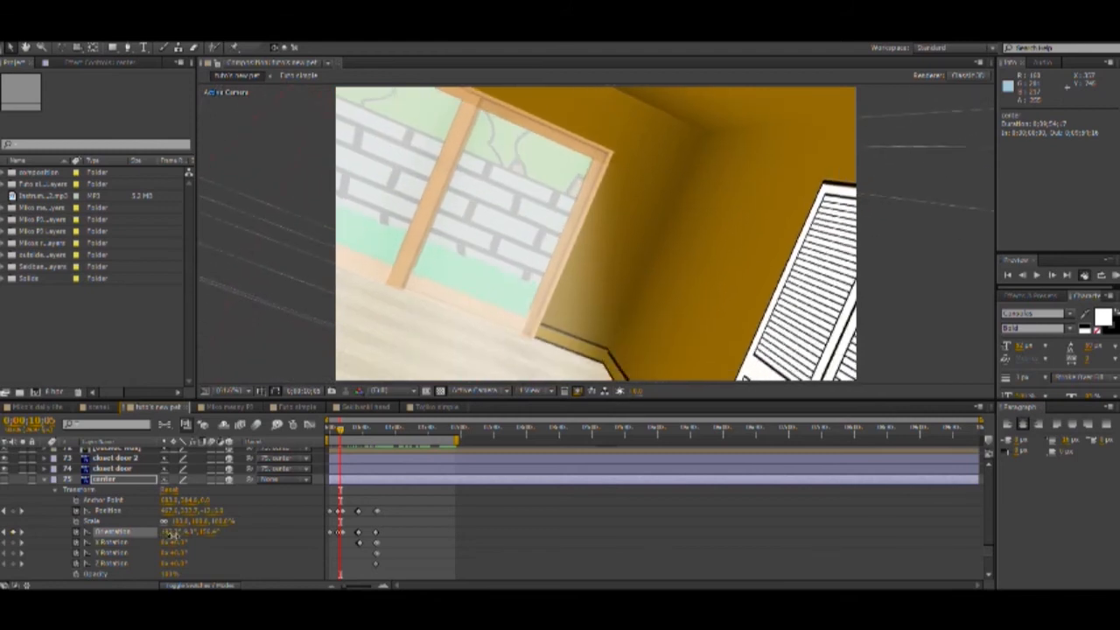
{"action": "mouse_move", "coordinate": [191, 521]}
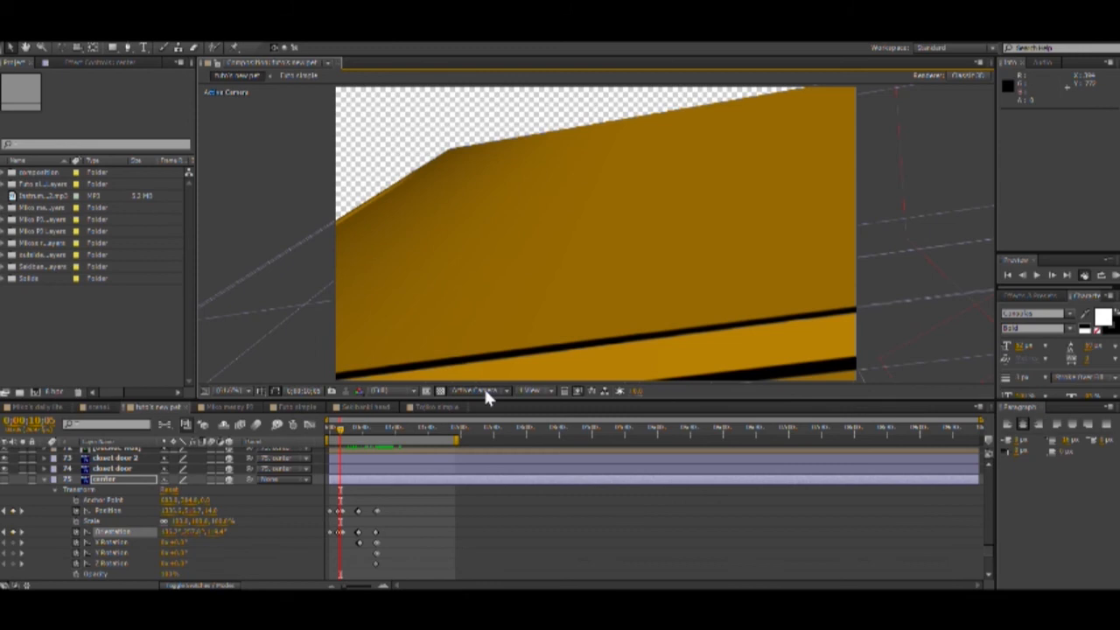
{"action": "mouse_move", "coordinate": [543, 525]}
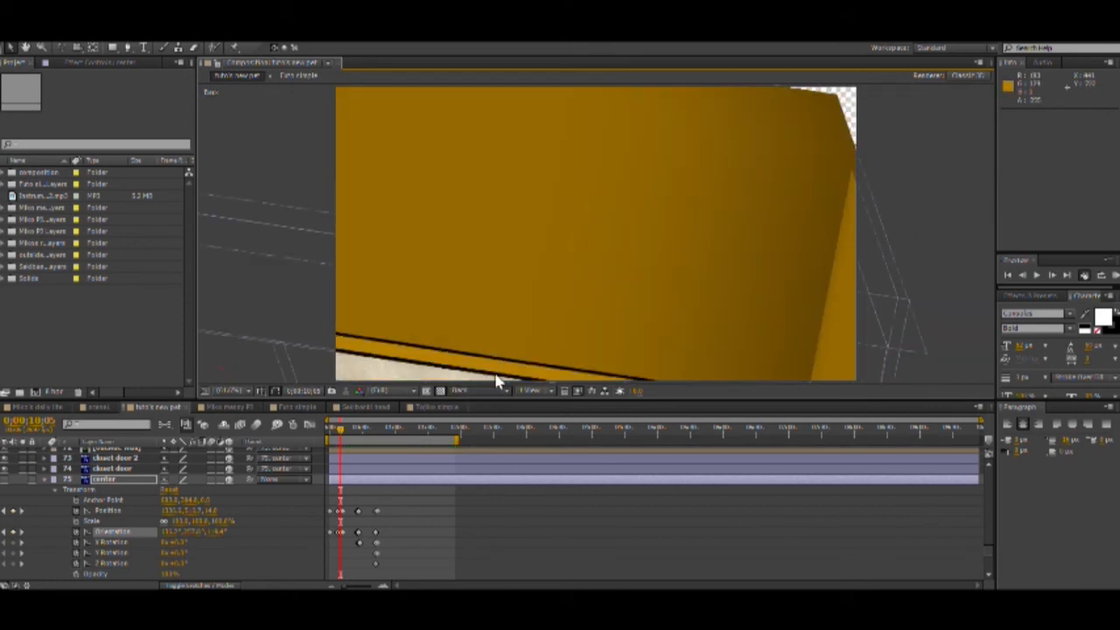
- Choose another 3D view from the Composition panel's view list to see the whole room box
{"action": "left_click", "coordinate": [476, 390]}
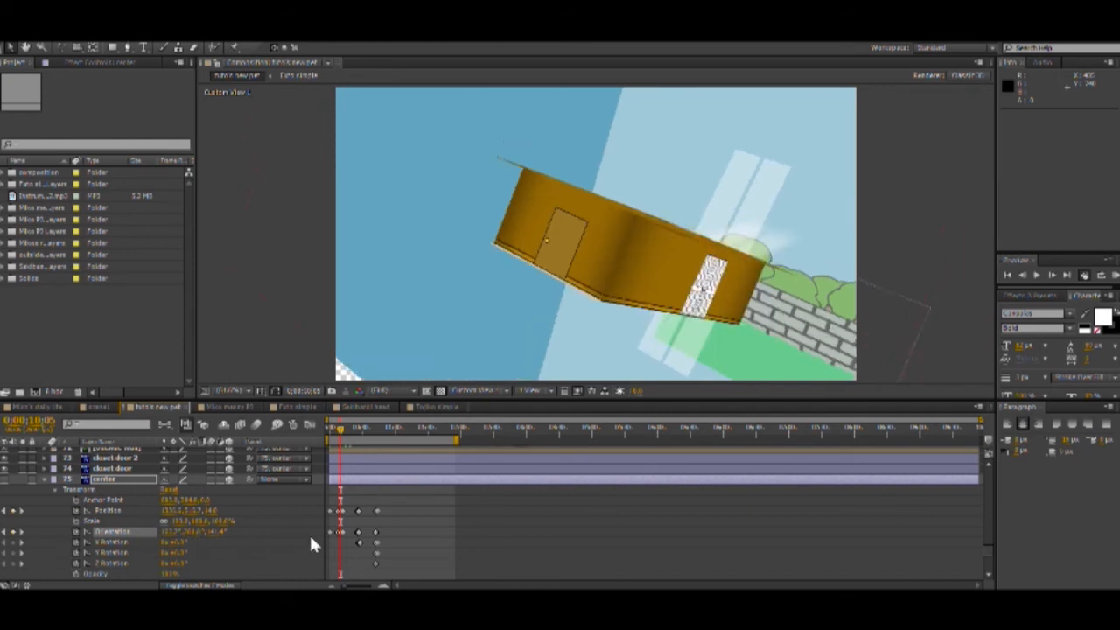
{"action": "mouse_move", "coordinate": [367, 400]}
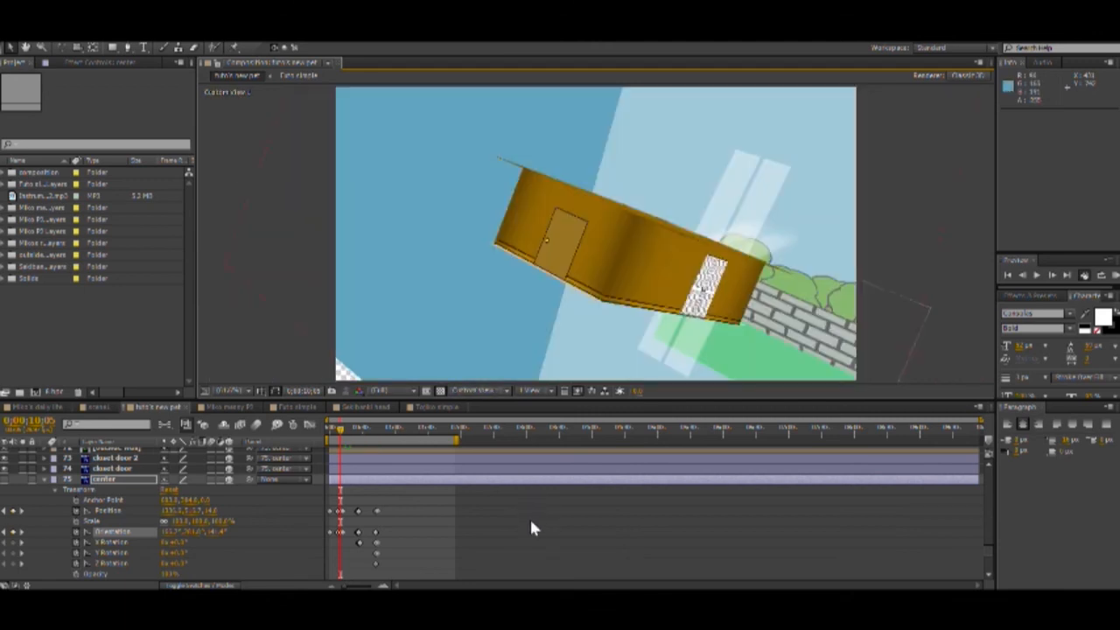
{"action": "mouse_move", "coordinate": [536, 539]}
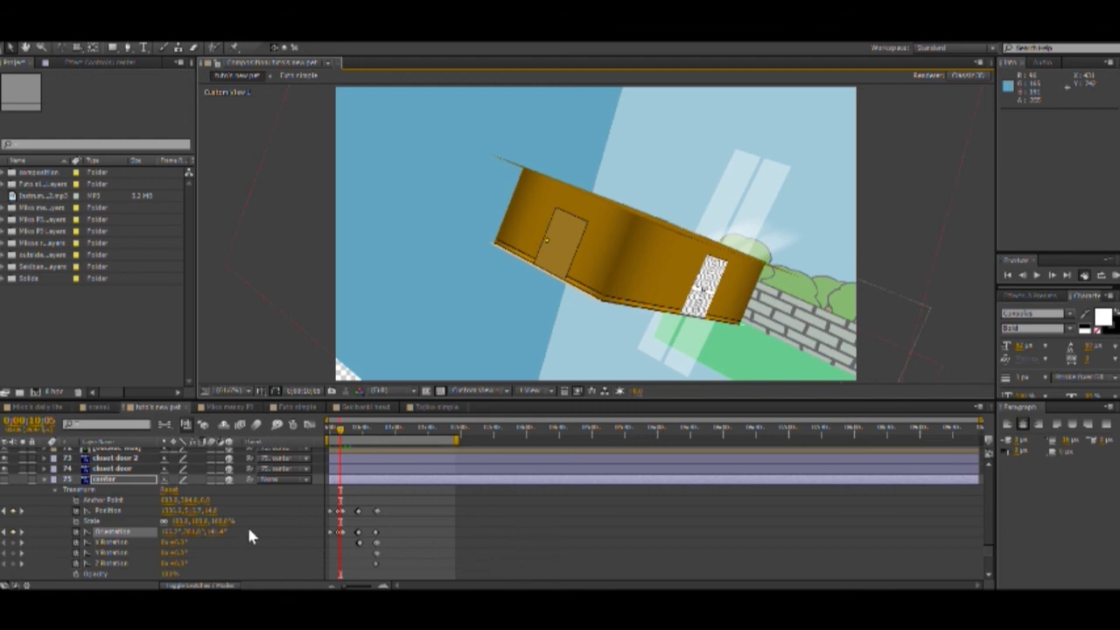
{"action": "mouse_move", "coordinate": [404, 399]}
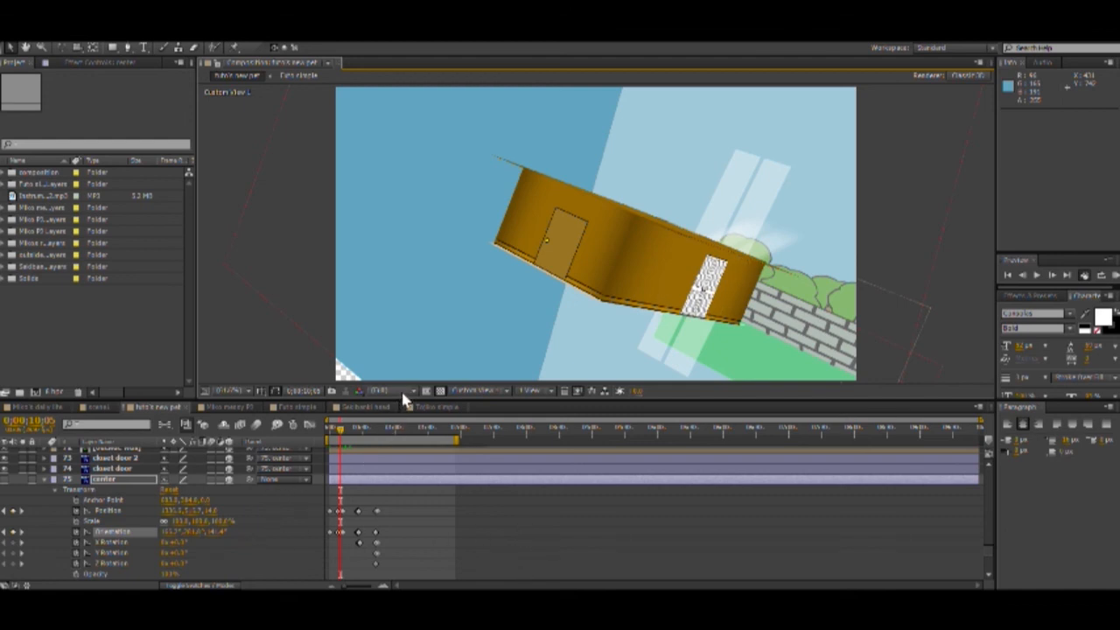